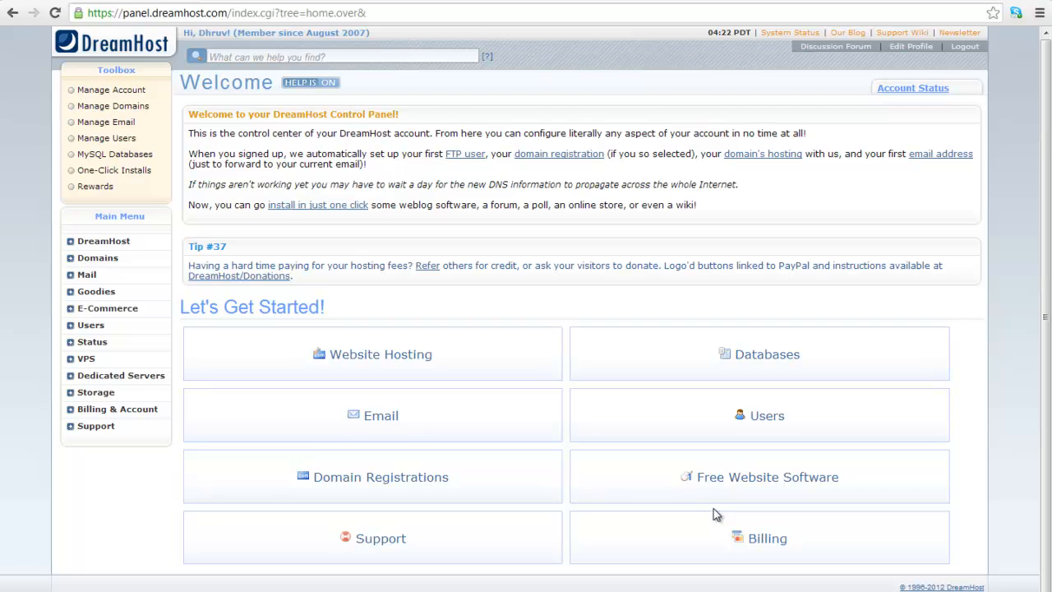
Expand the Domains menu to show Manage Domains and Registrations
click(97, 256)
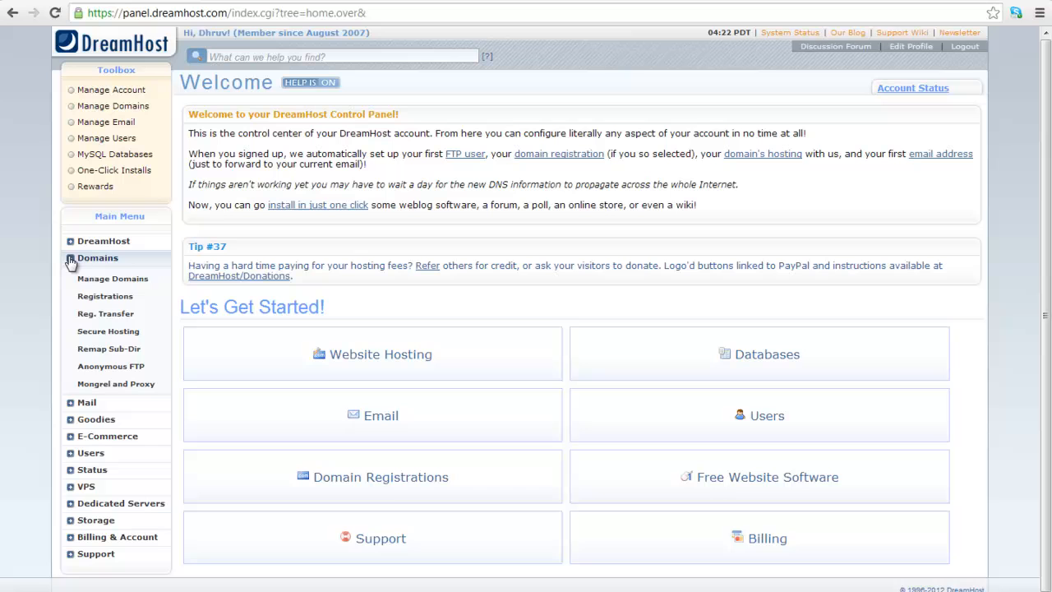
mouse_move(105, 295)
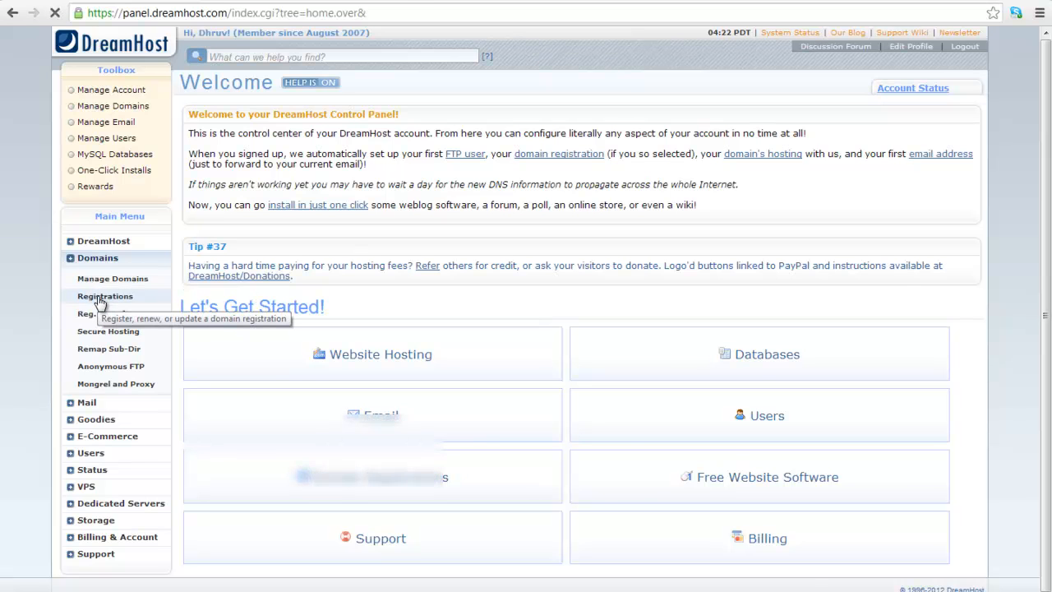
On the Registrations page, enter dreamvideotutorial with the .com ($9.95) extension
click(105, 295)
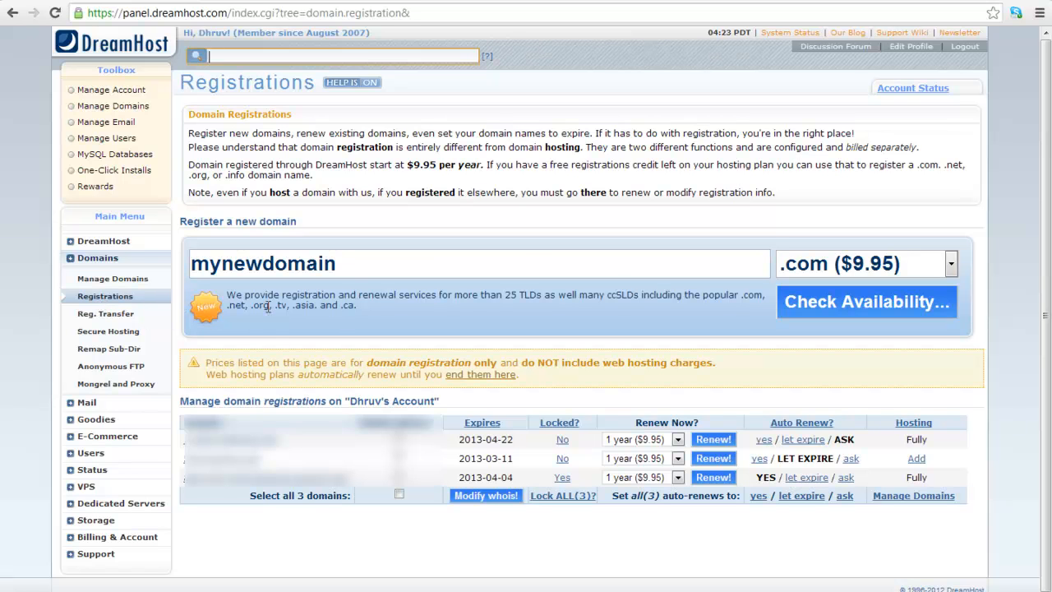
mouse_move(226, 496)
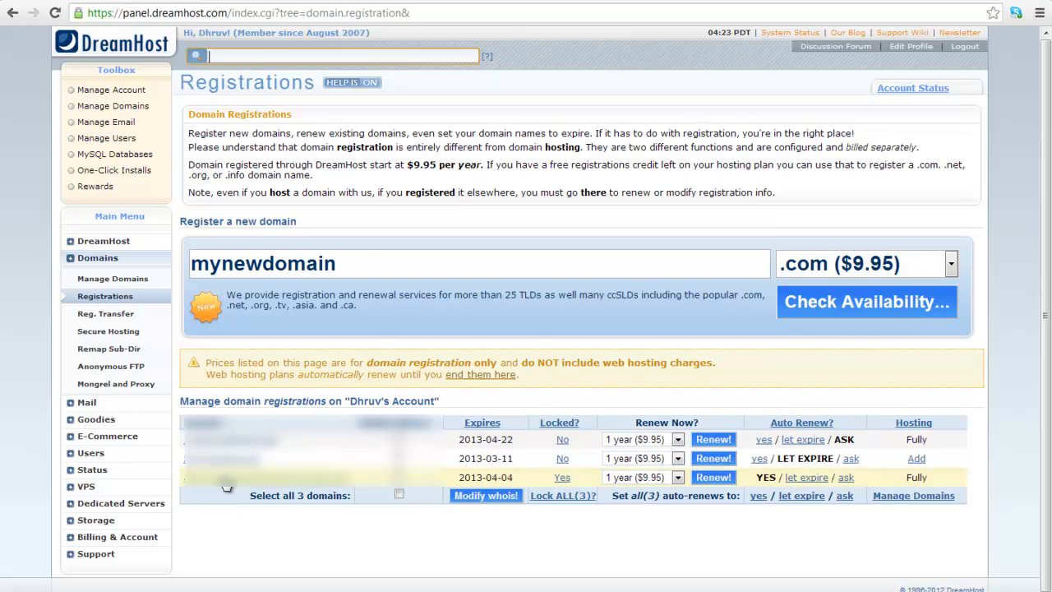
click(950, 263)
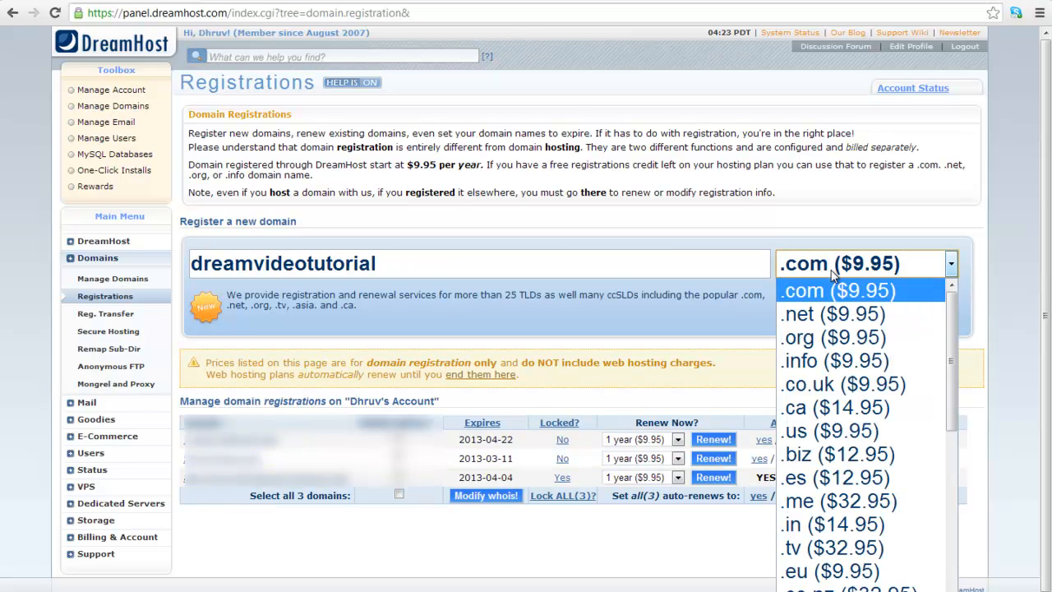
mouse_move(830, 312)
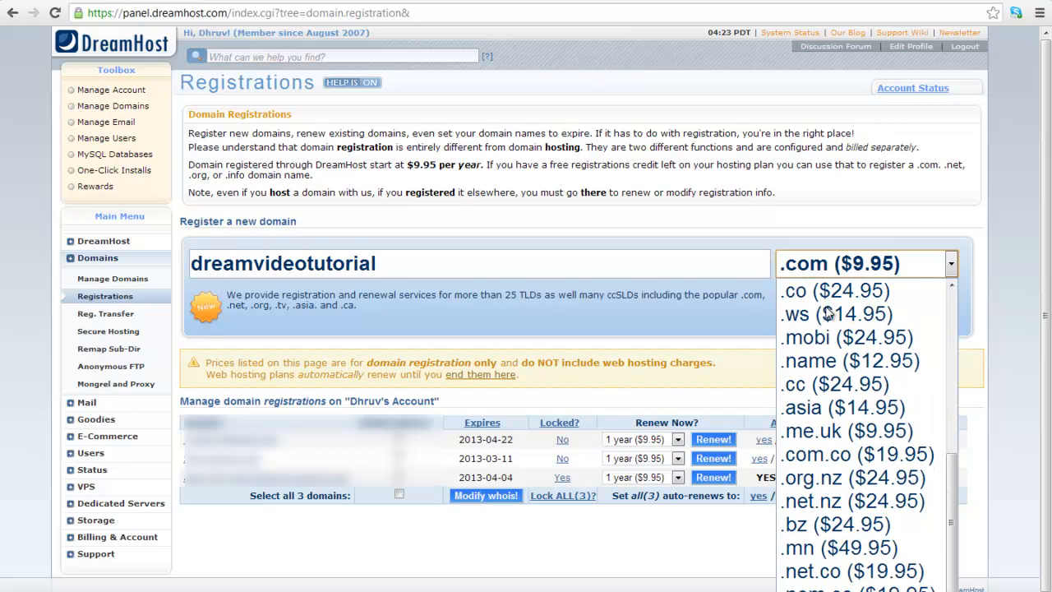
click(862, 262)
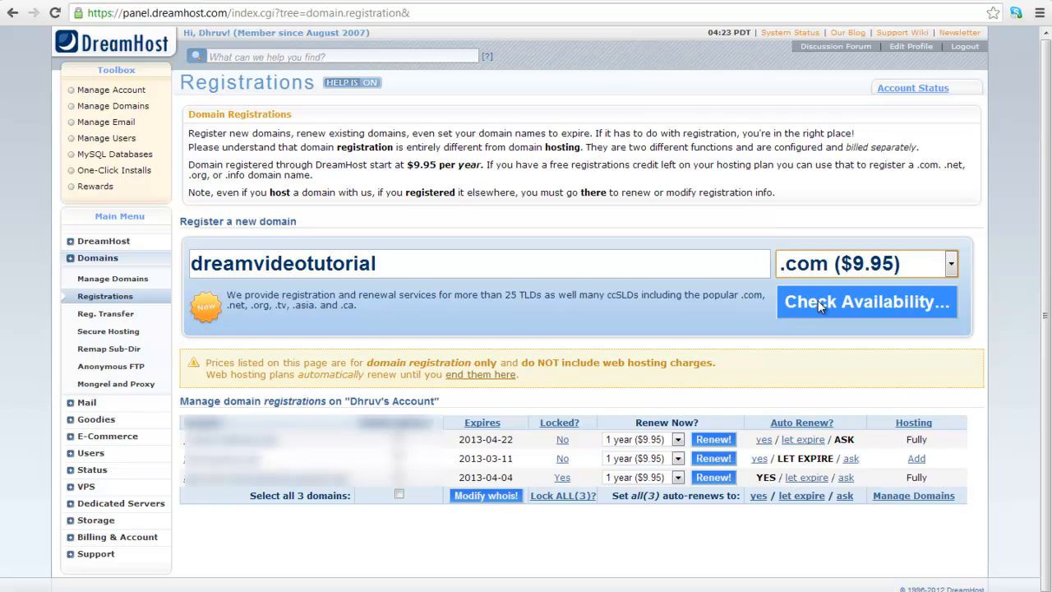
Check availability of dreamvideotutorial.com and reach its WHOIS and nameserver details form
click(866, 302)
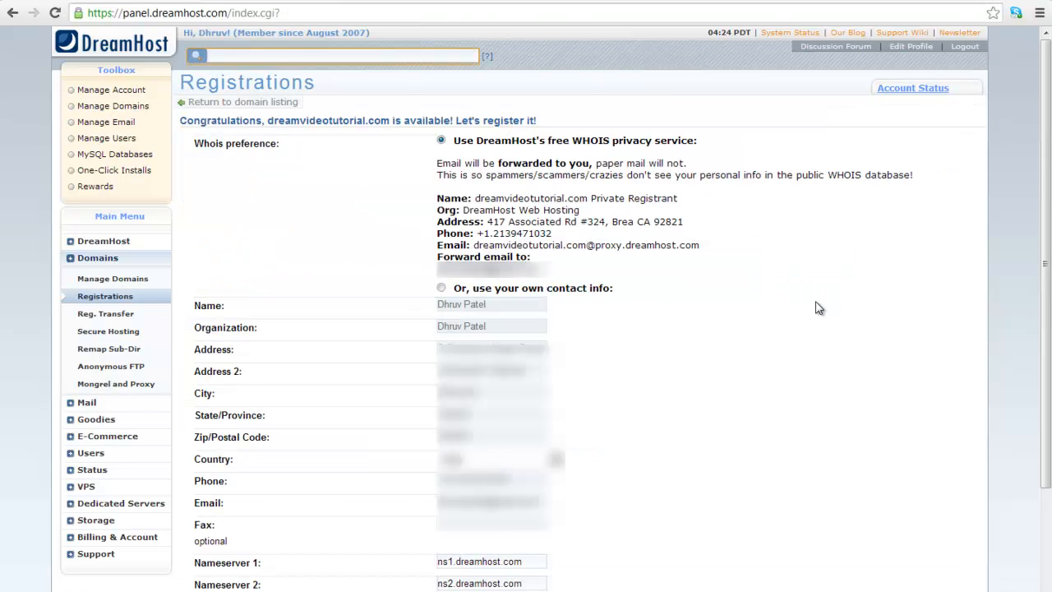
mouse_move(810, 313)
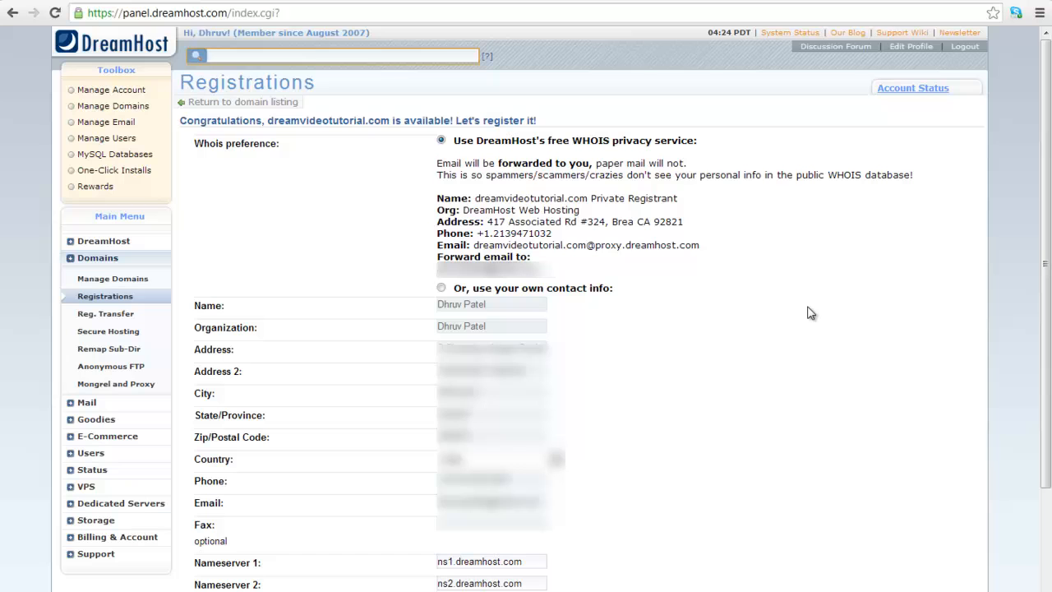
mouse_move(782, 335)
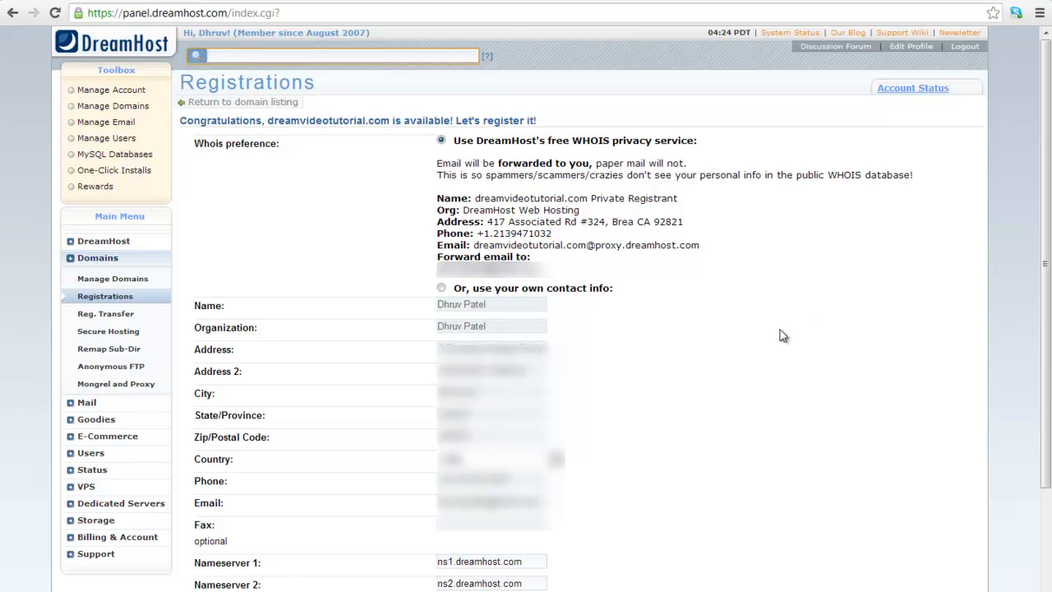
mouse_move(480, 199)
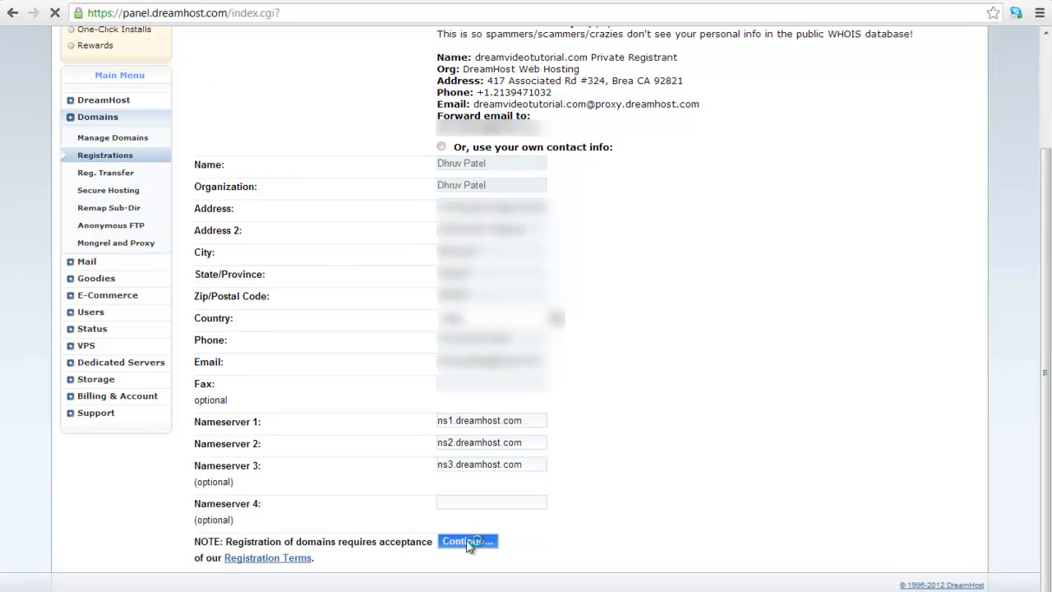
Submit the registrant details and continue with a 1 year ($9.95) registration term
click(467, 541)
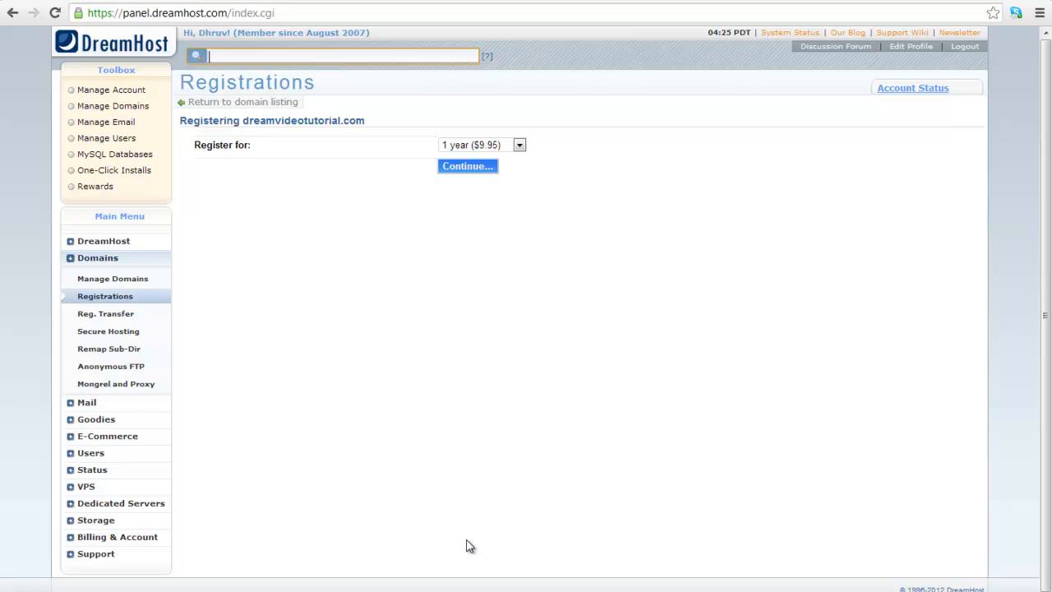
mouse_move(564, 133)
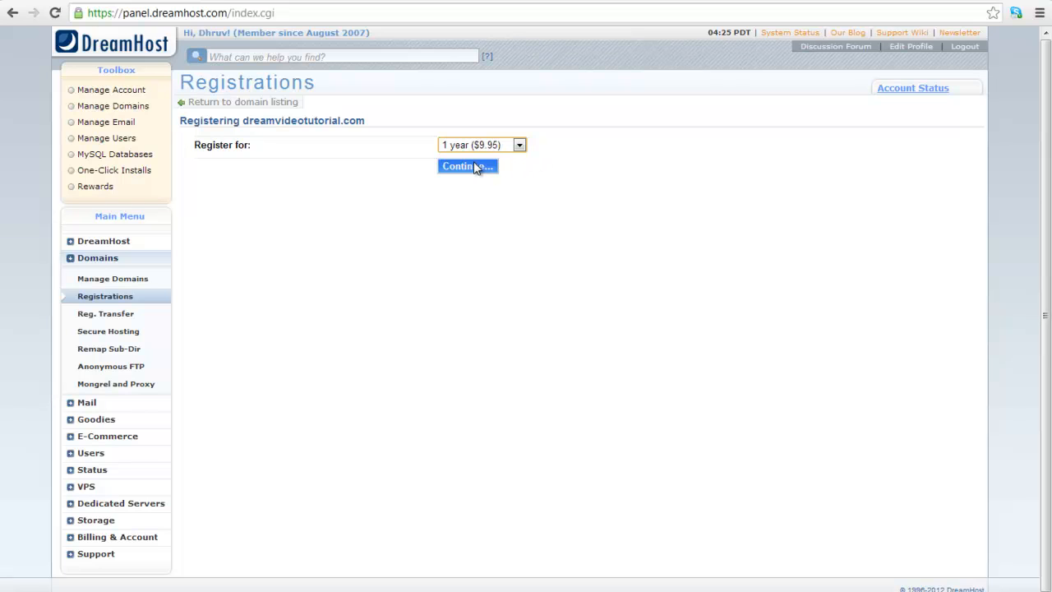
click(467, 166)
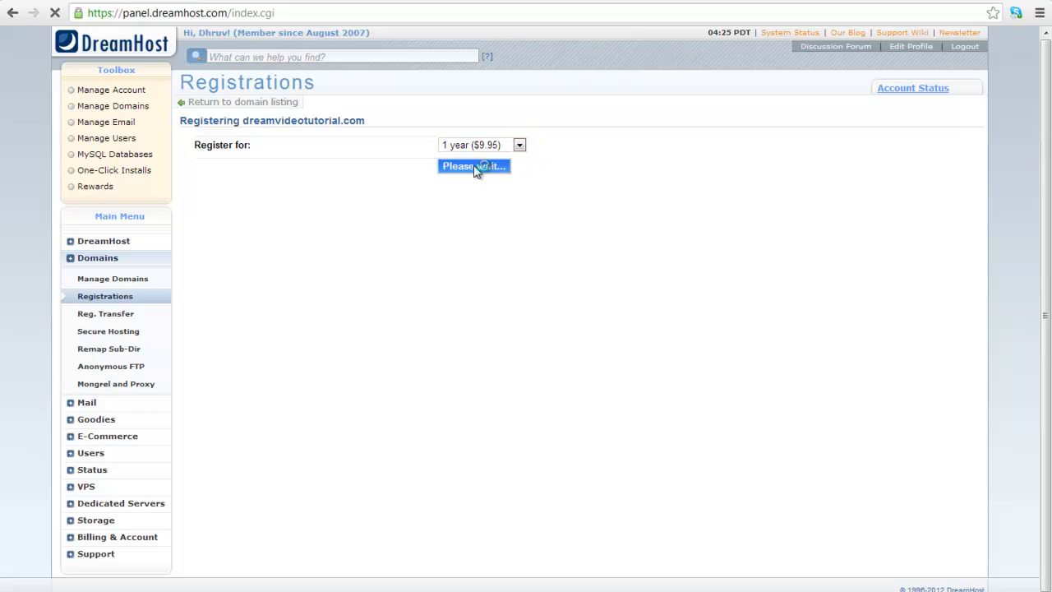
Complete payment so dreamvideotutorial.com shows as a pending registration
click(473, 166)
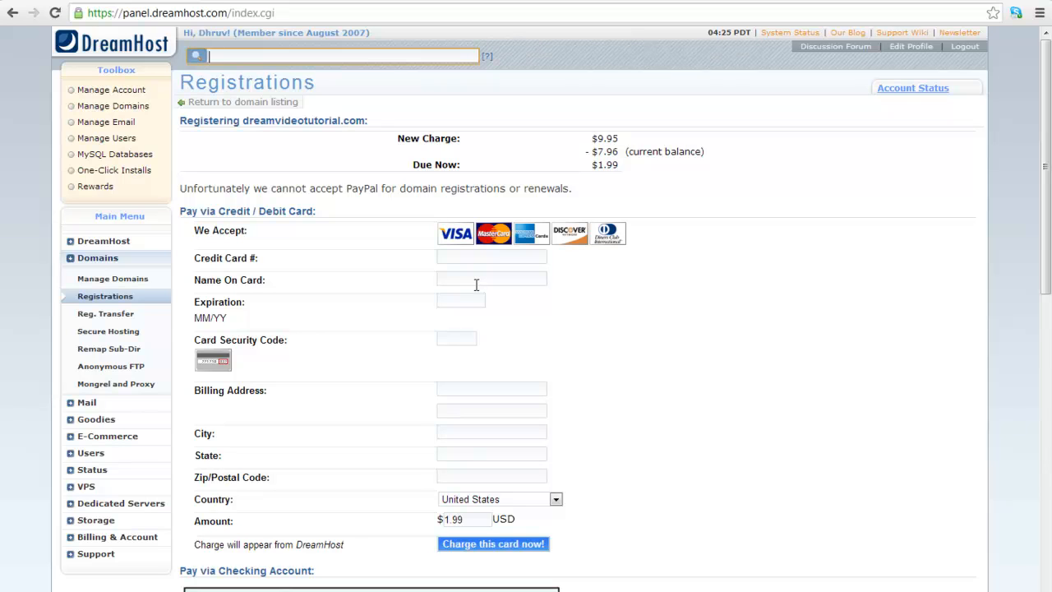
click(493, 542)
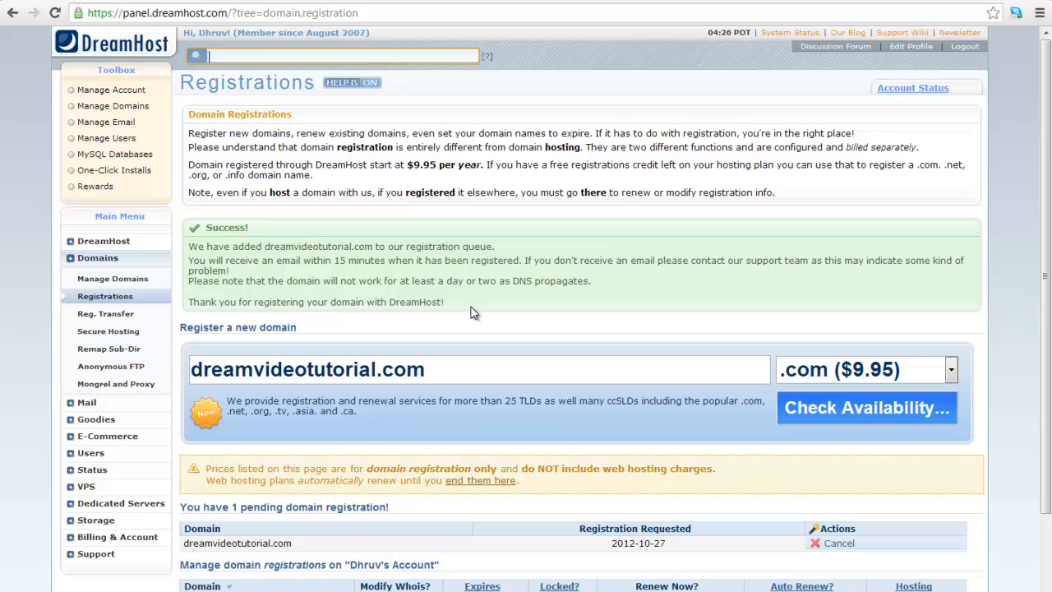